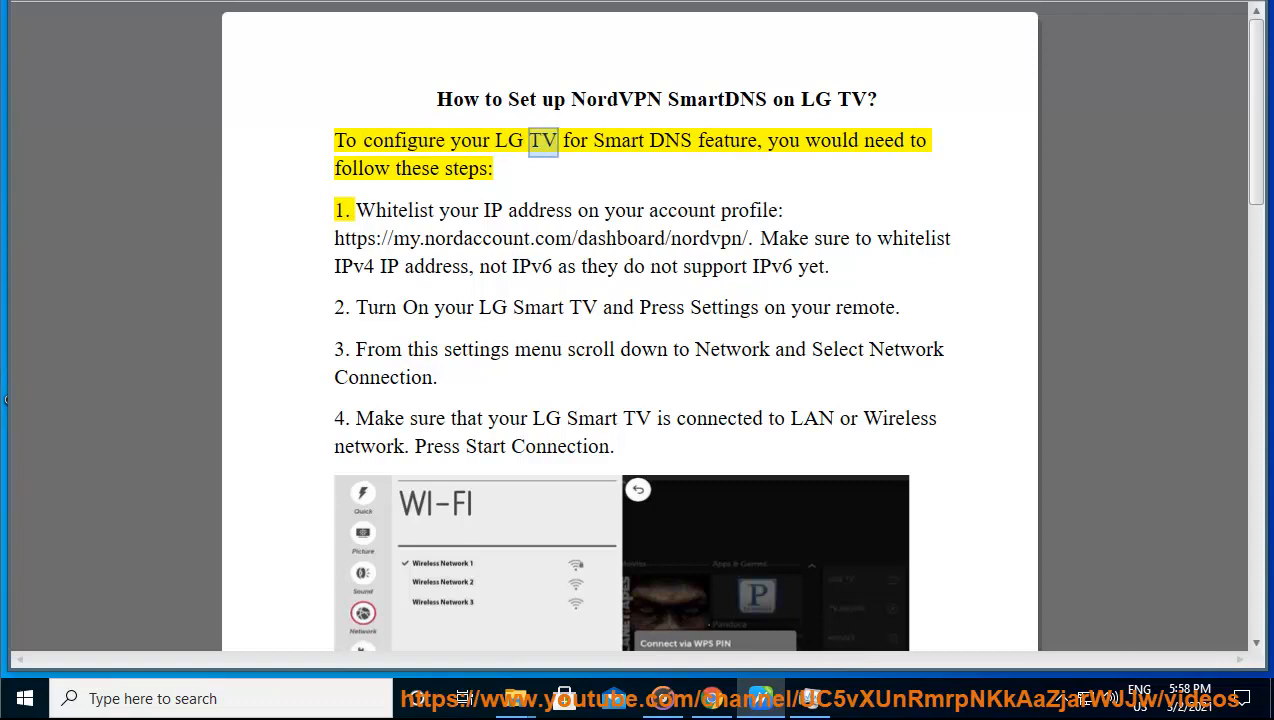
Start Read Aloud and let it highlight each sentence through step 4, 'Press Start Connection.'.
{"action": "double_click", "coordinate": [884, 140]}
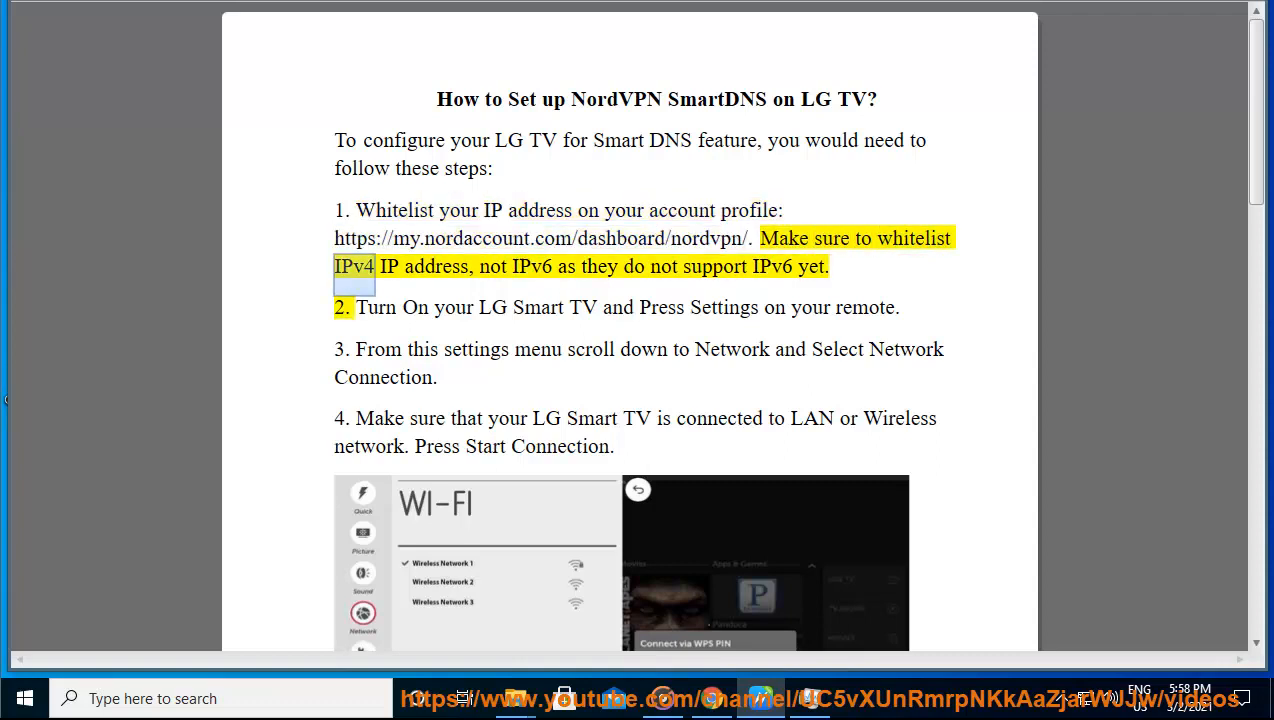
{"action": "double_click", "coordinate": [532, 266]}
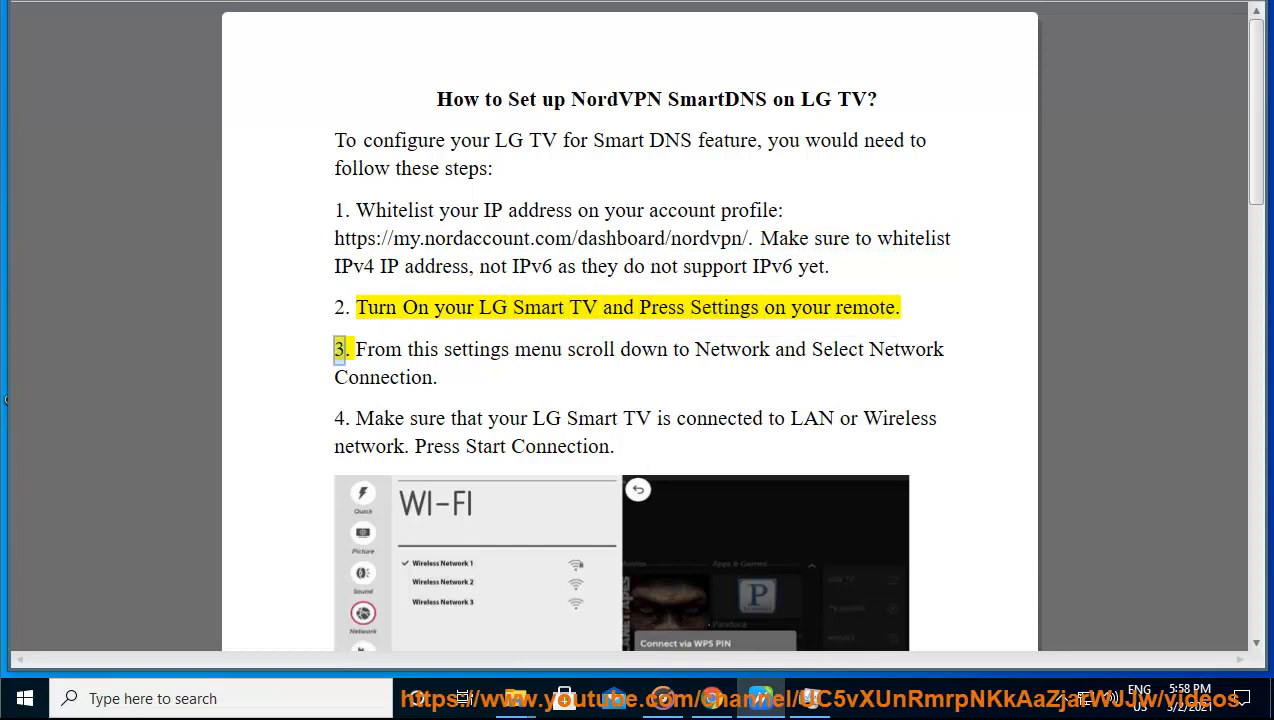
{"action": "double_click", "coordinate": [732, 348]}
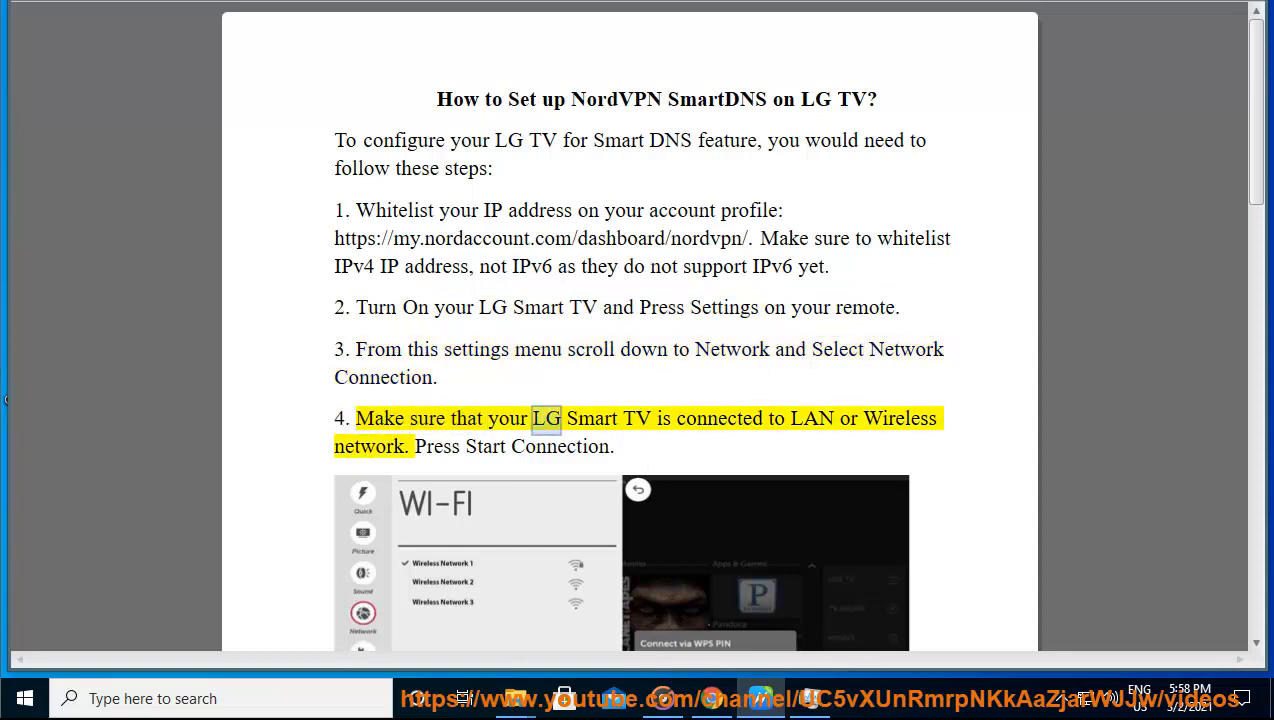
{"action": "double_click", "coordinate": [900, 418]}
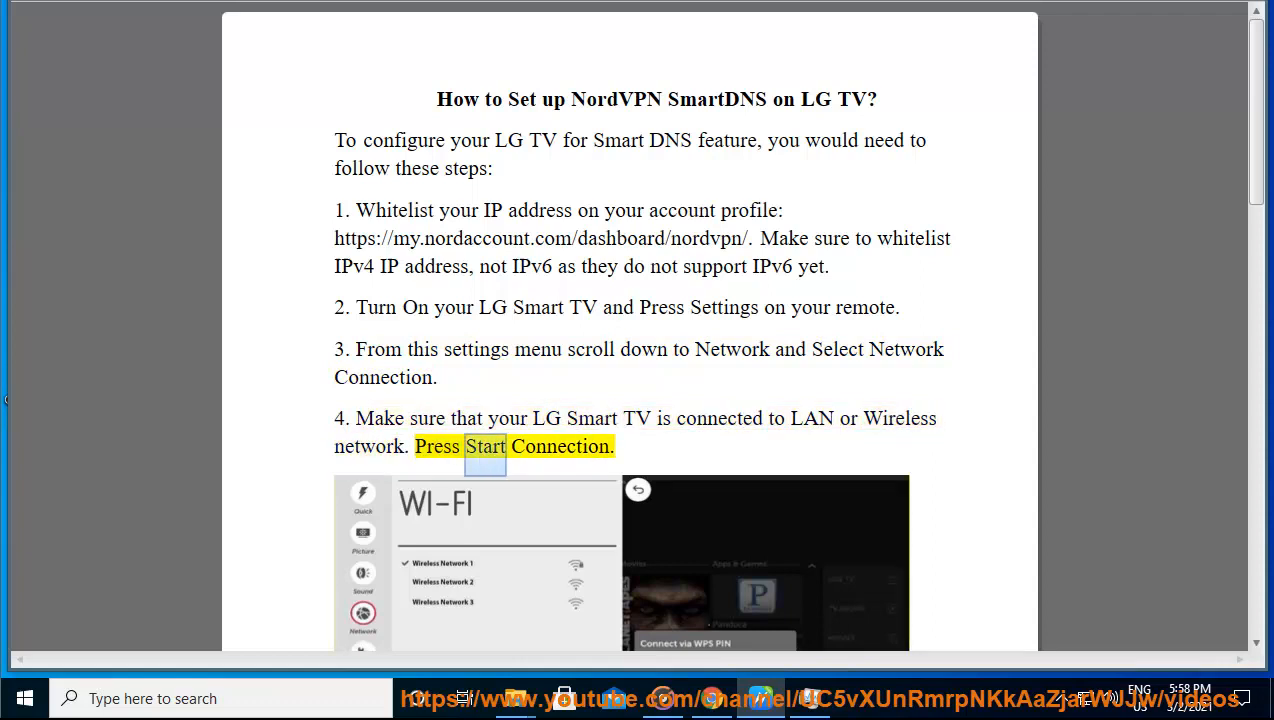
Keep Read Aloud playing through steps 5 to 7 while moving down the guide.
{"action": "scroll", "scroll_direction": "down", "scroll_amount": 3}
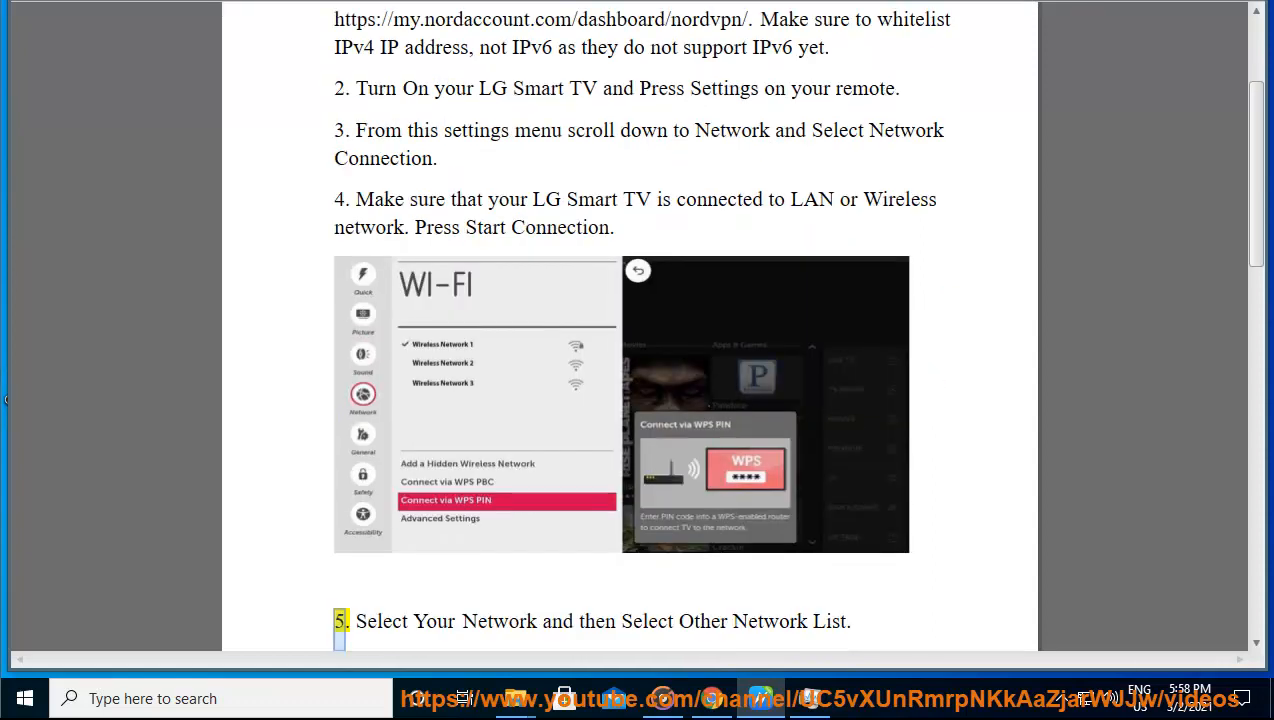
{"action": "double_click", "coordinate": [768, 620]}
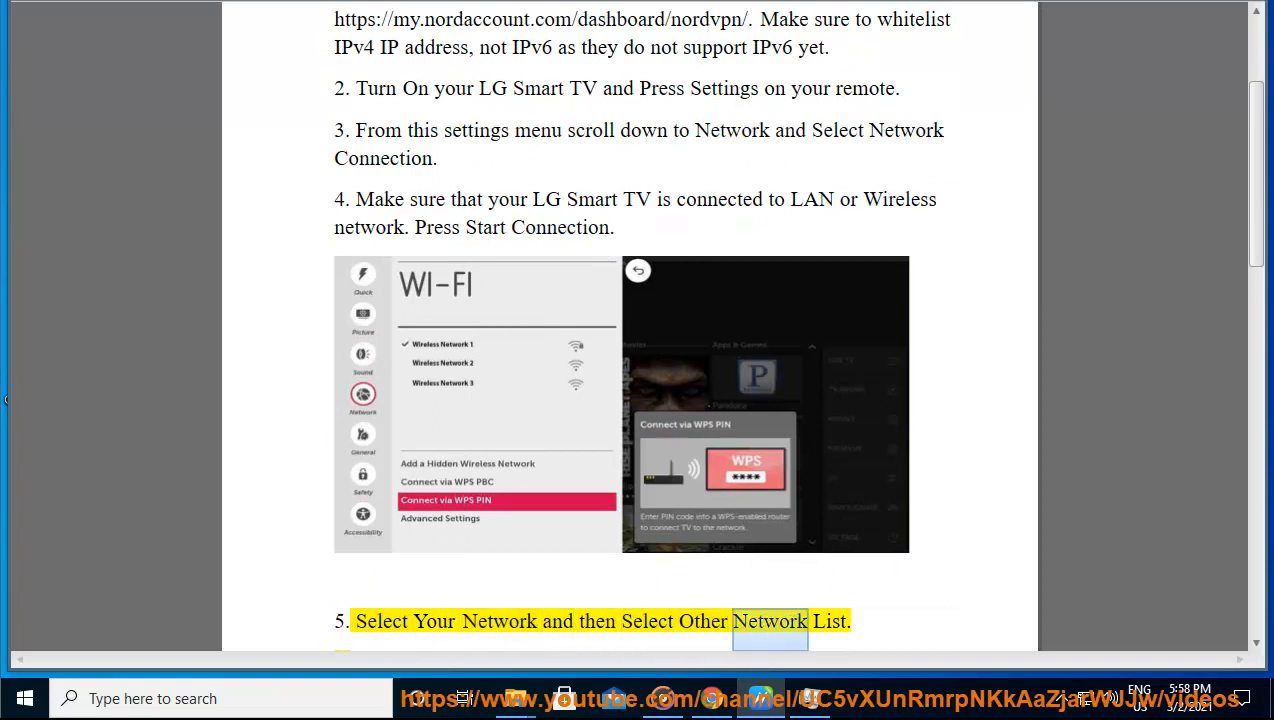
{"action": "scroll", "scroll_direction": "down", "scroll_amount": 3}
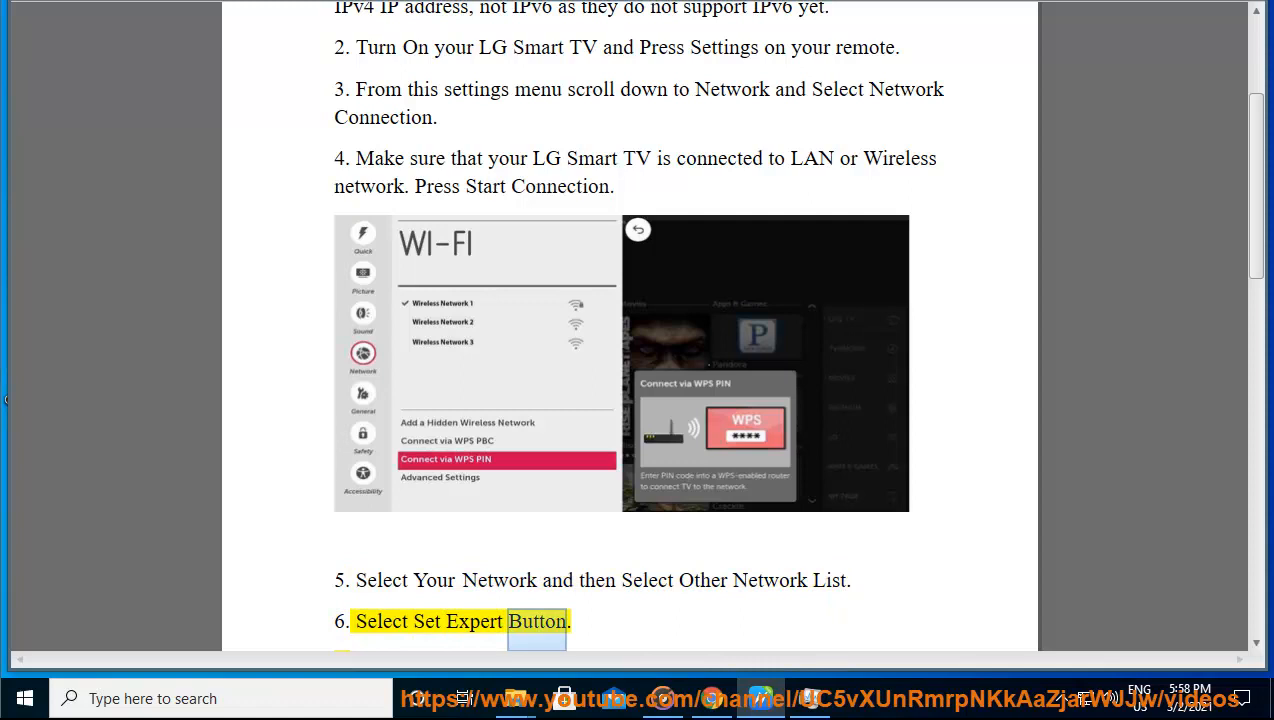
{"action": "scroll", "scroll_direction": "down", "scroll_amount": 3}
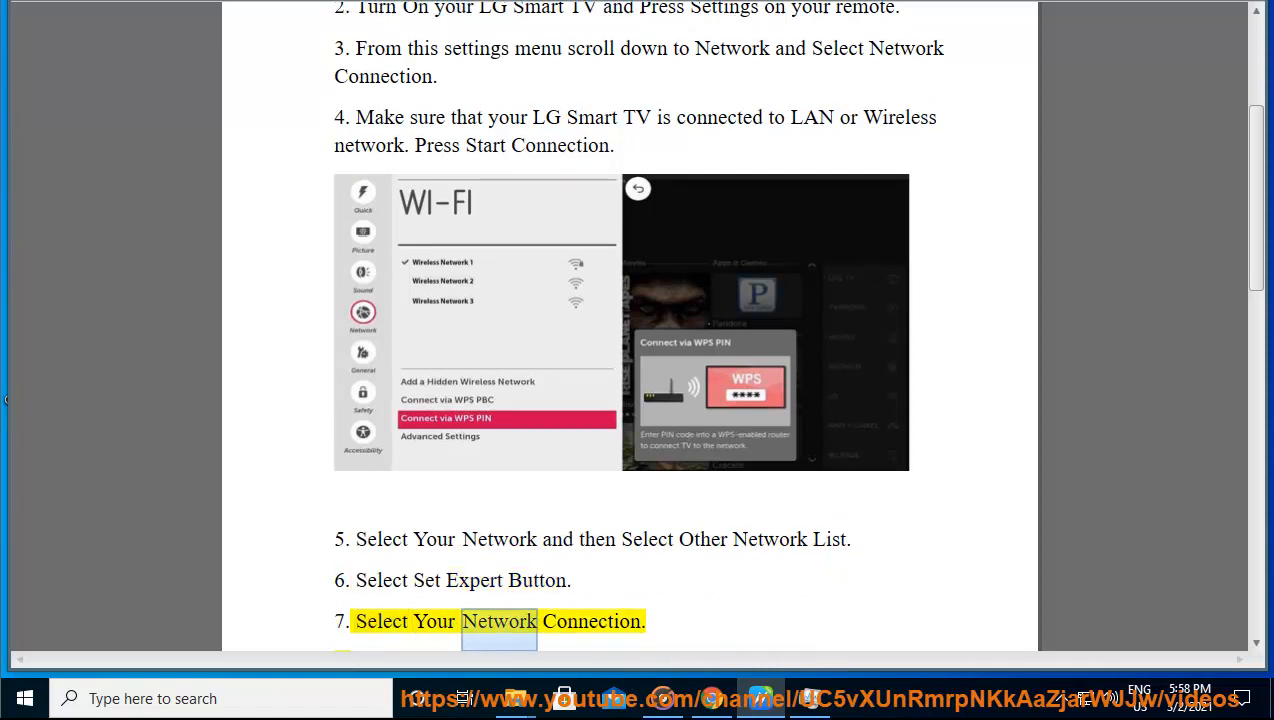
Reach step 8's DNS address 103.86.99.103 sentence on page 2 as it is read.
{"action": "scroll", "scroll_direction": "down", "scroll_amount": 3}
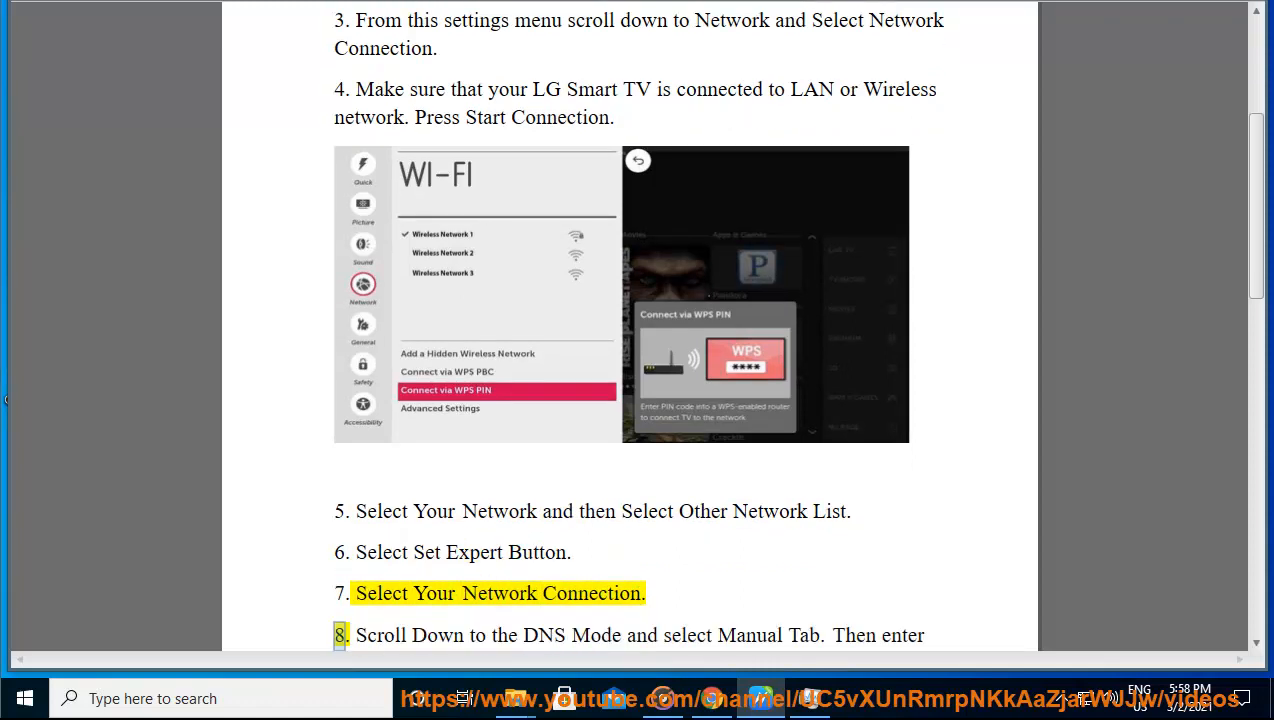
{"action": "double_click", "coordinate": [688, 636]}
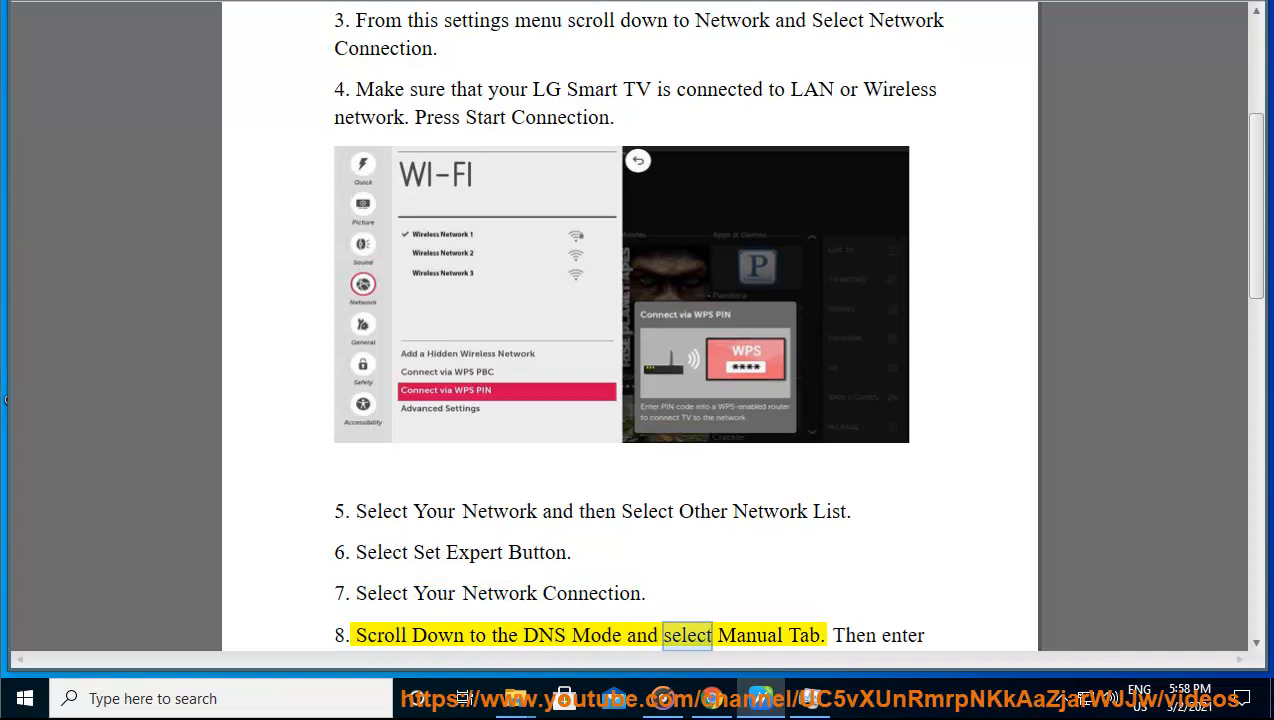
{"action": "double_click", "coordinate": [906, 636]}
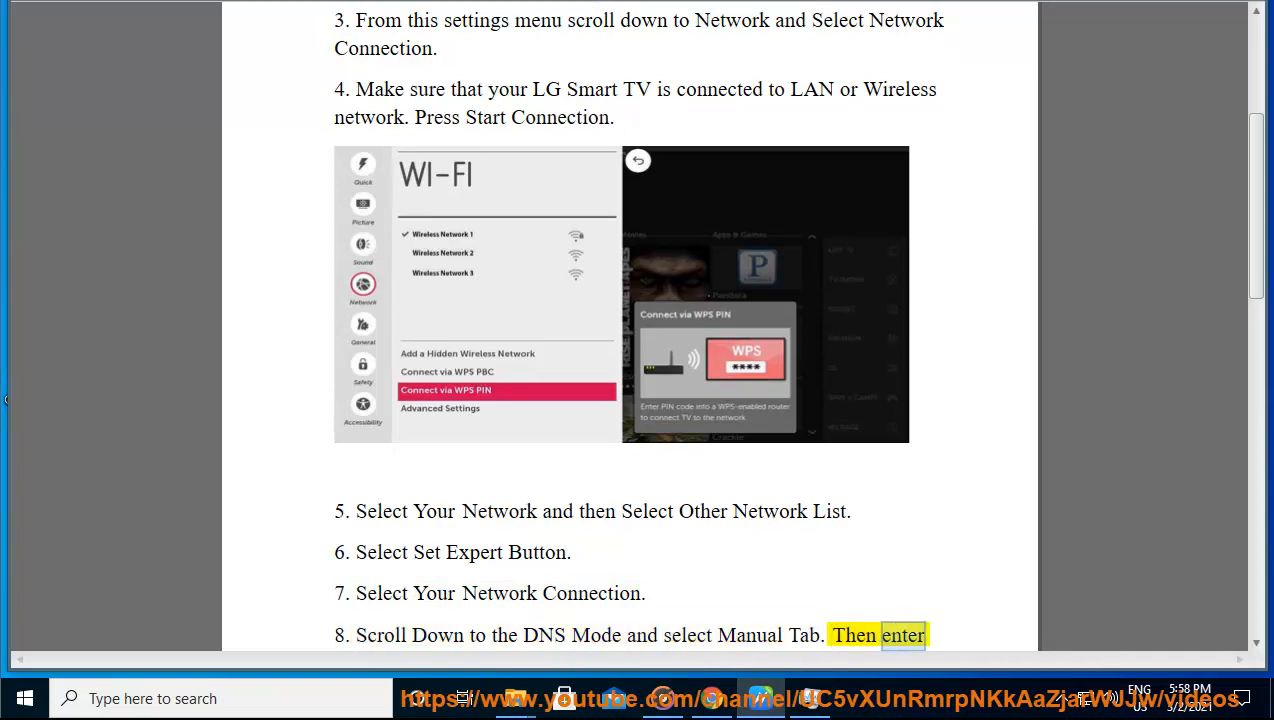
{"action": "scroll", "scroll_direction": "down", "scroll_amount": 3}
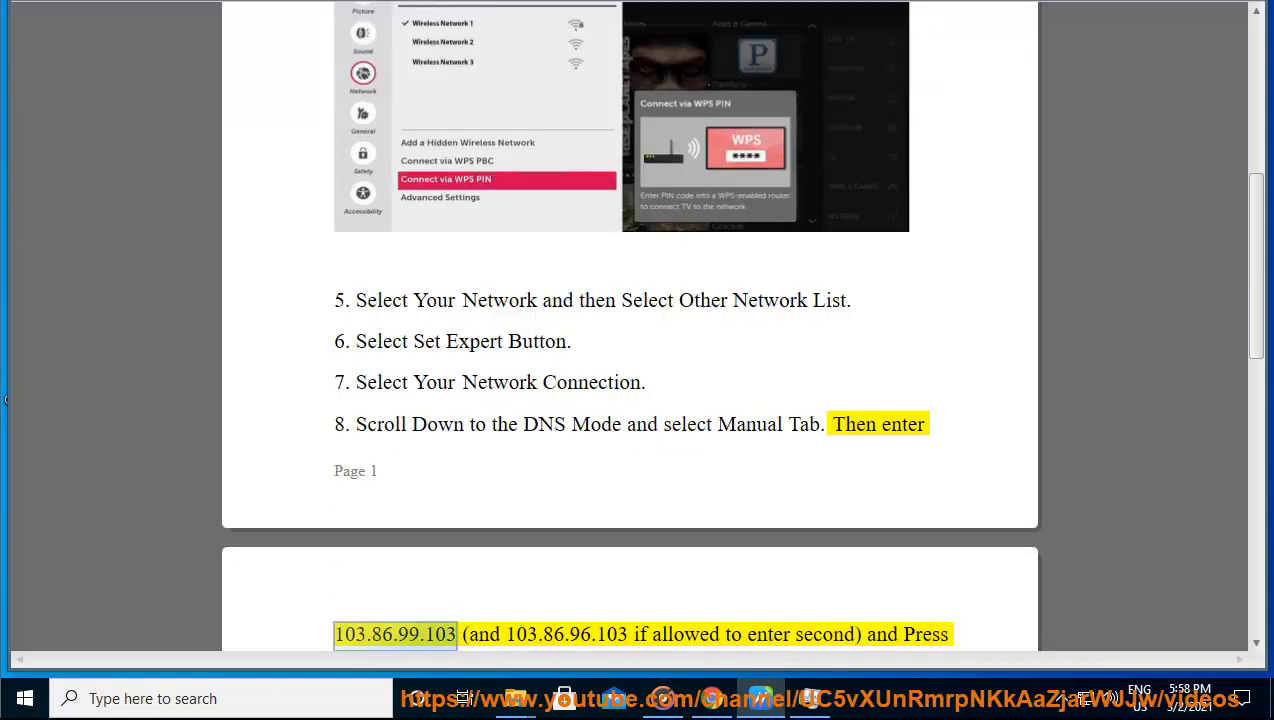